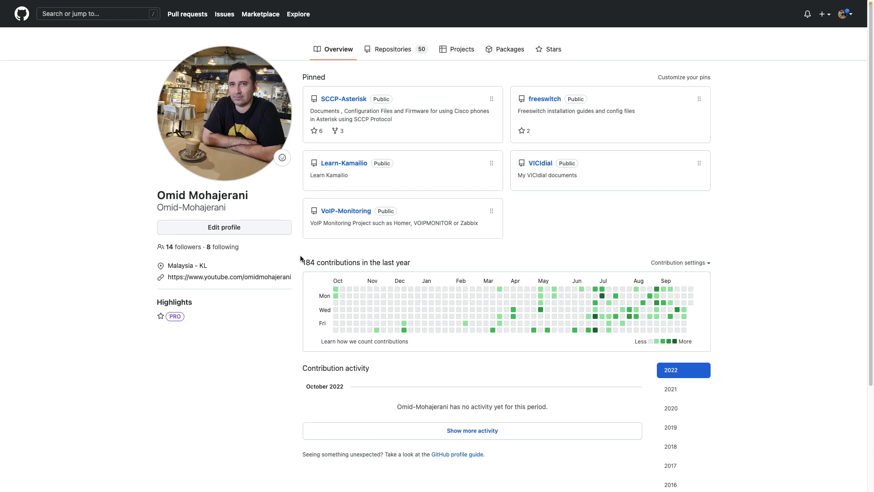
Open the VoIP-Monitoring wiki page 'Prometheus Installation on Debian 11' and scroll through its sections.
{"action": "left_click", "coordinate": [346, 211]}
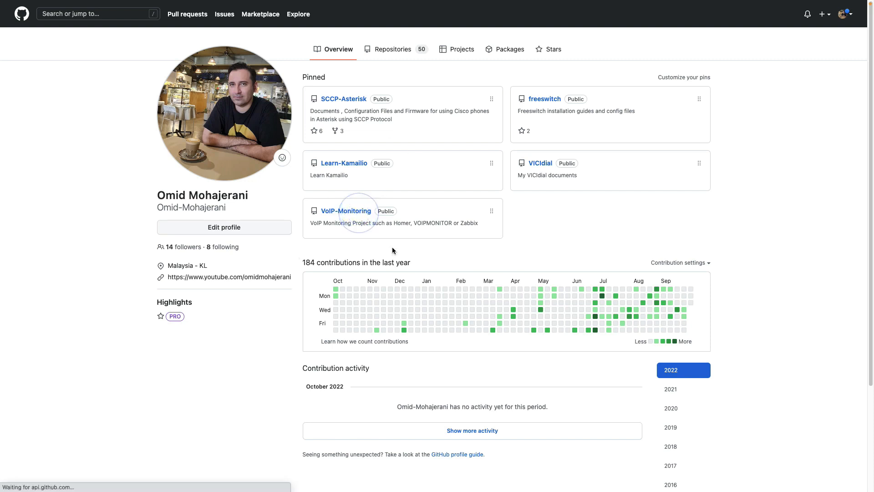
{"action": "left_click", "coordinate": [346, 211]}
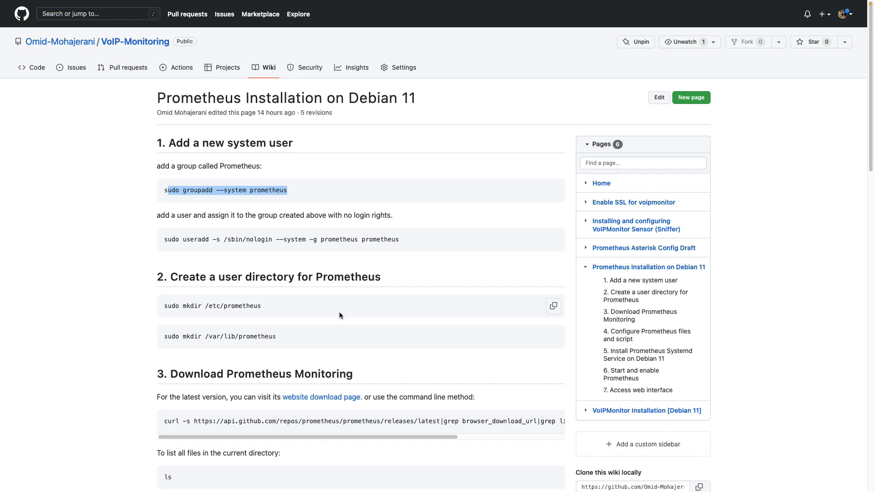
{"action": "scroll", "scroll_direction": "down", "scroll_amount": 3}
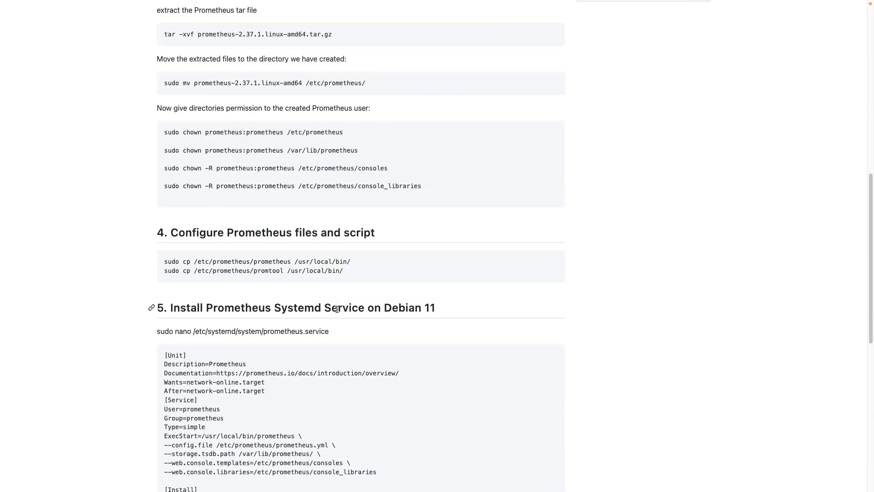
{"action": "scroll", "scroll_direction": "down", "scroll_amount": 3}
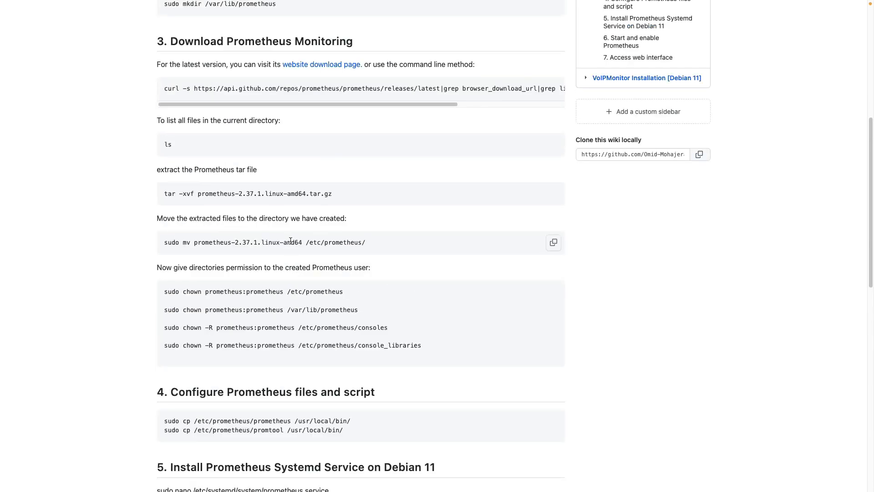
{"action": "mouse_move", "coordinate": [292, 233]}
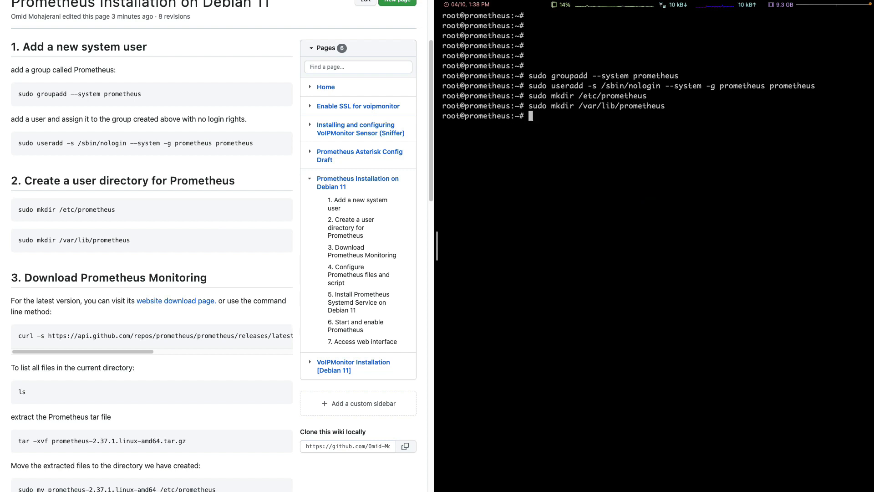
Download the latest Prometheus release with curl and wget, then extract prometheus-2.37.1.linux-amd64.tar.gz.
{"action": "scroll", "scroll_direction": "down", "scroll_amount": 3}
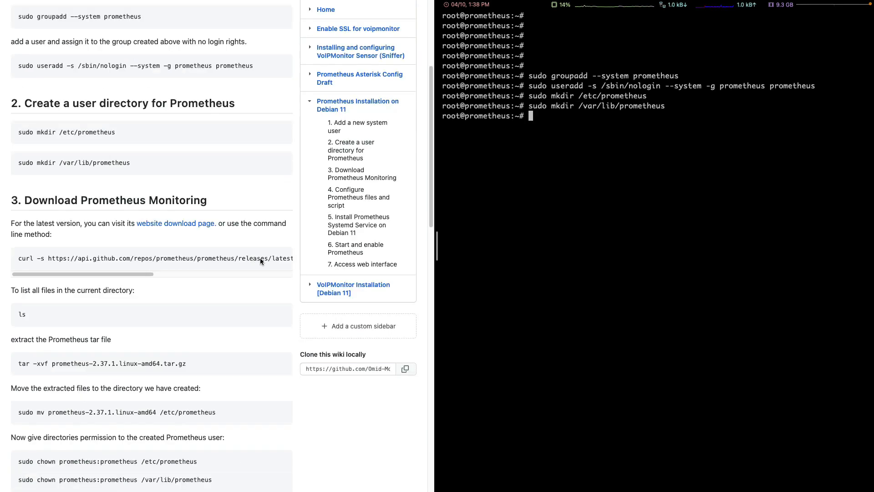
{"action": "left_click", "coordinate": [559, 184]}
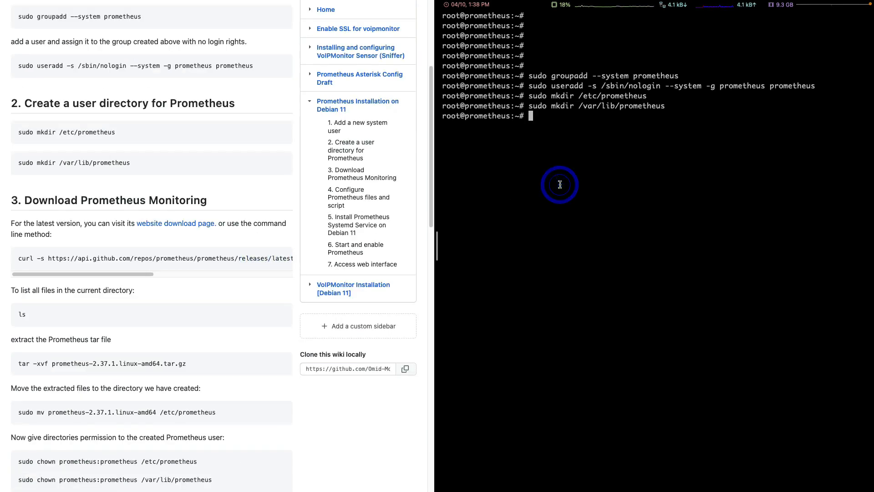
{"action": "type", "text": "curl -s https://api.github.com/repos/prometheus/prometheus/releases/latest|grep browser_download_url|grep linux-amd64|cut -d '\"' -f 4|wget -qi -"}
{"action": "type", "text": "ls"}
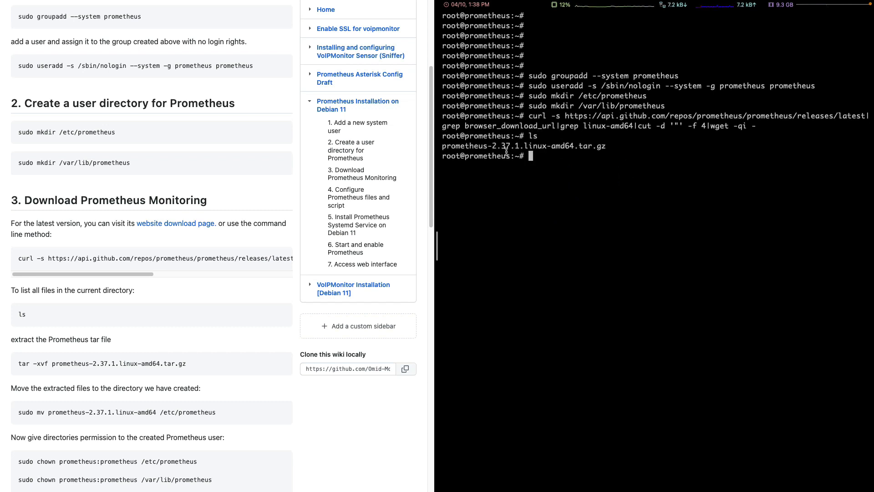
{"action": "double_click", "coordinate": [505, 146]}
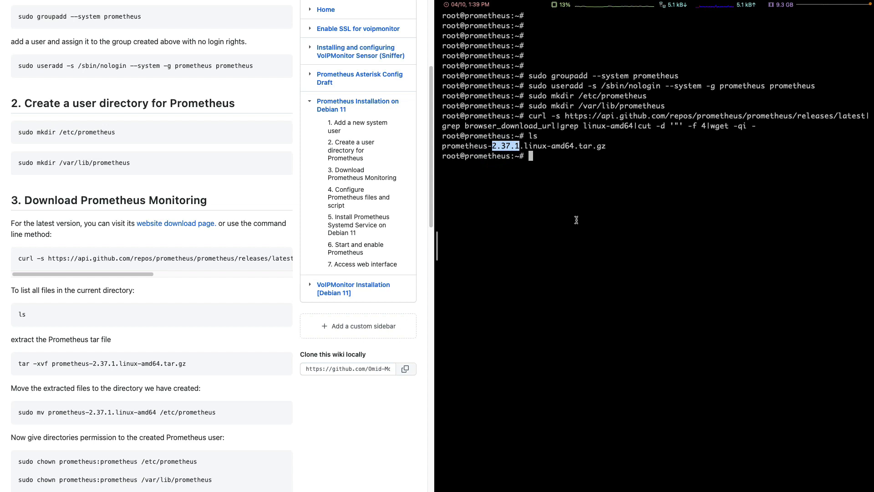
{"action": "scroll", "scroll_direction": "down", "scroll_amount": 3}
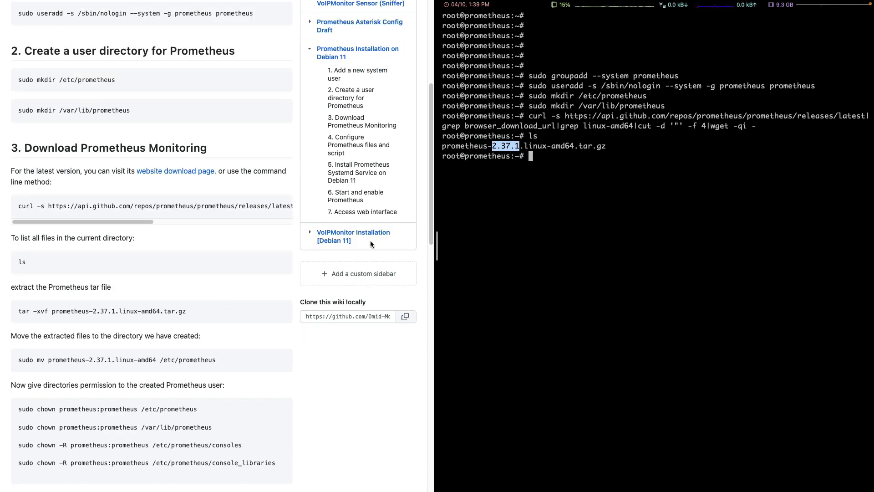
{"action": "scroll", "scroll_direction": "down", "scroll_amount": 3}
{"action": "type", "text": "tar -xvf prometheus-2.37.1.linux-amd64.tar.gz"}
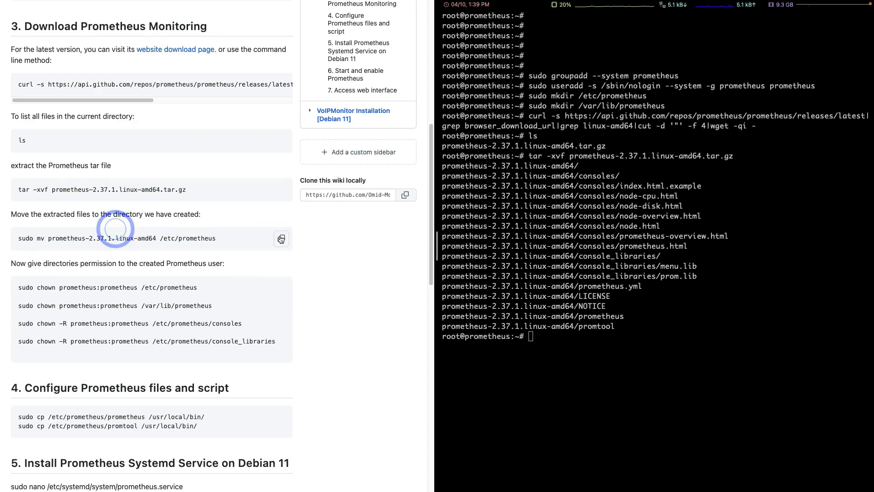
Delete the wrongly nested /etc/prometheus folder with rm -rf, re-extract the archive, and clear the screen.
{"action": "left_click", "coordinate": [282, 238]}
{"action": "type", "text": "ls"}
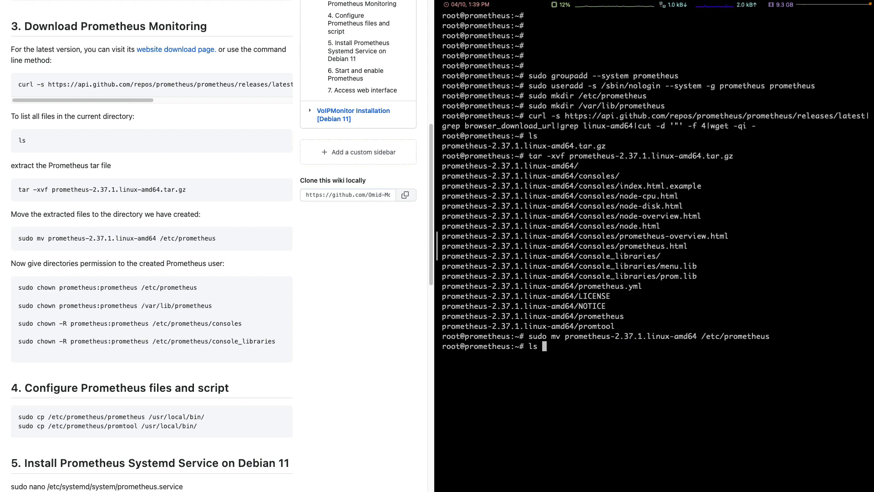
{"action": "type", "text": "/etc/prometheus/"}
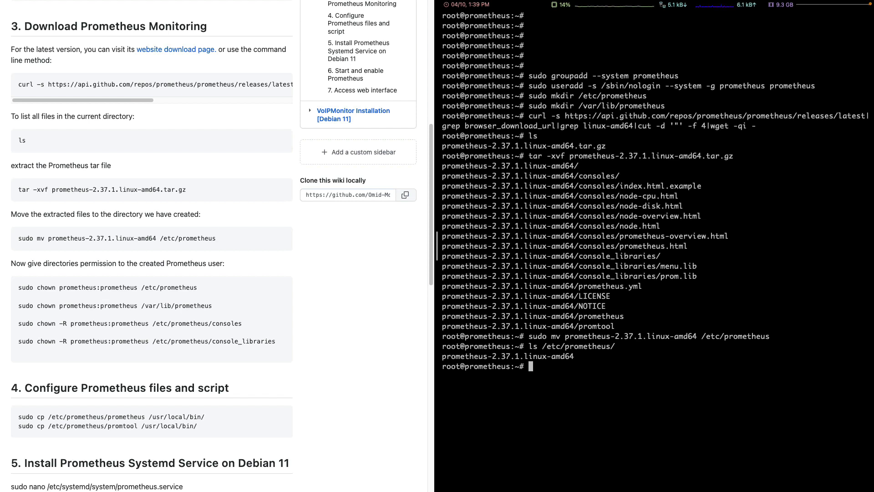
{"action": "type", "text": "rm -rf /etc/prometheus/"}
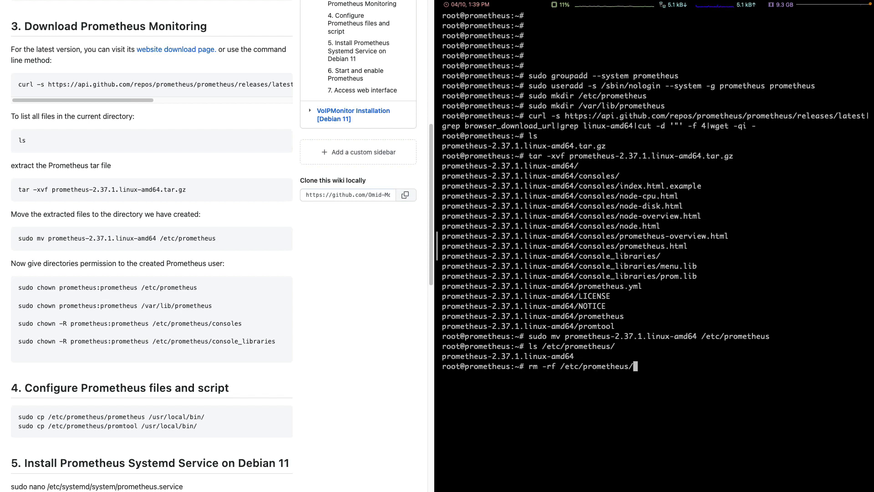
{"action": "type", "text": "tar -xvf"}
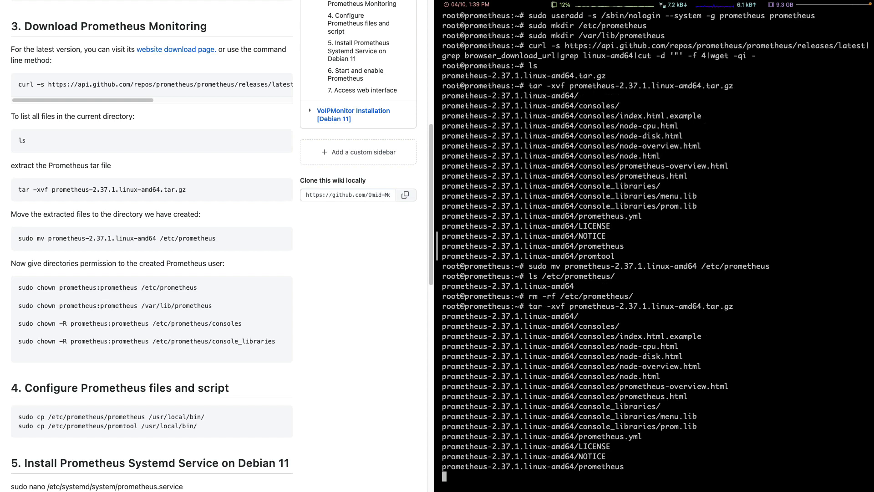
{"action": "type", "text": "cle"}
{"action": "type", "text": "mv prometheus-2.37.1.linux-amd64"}
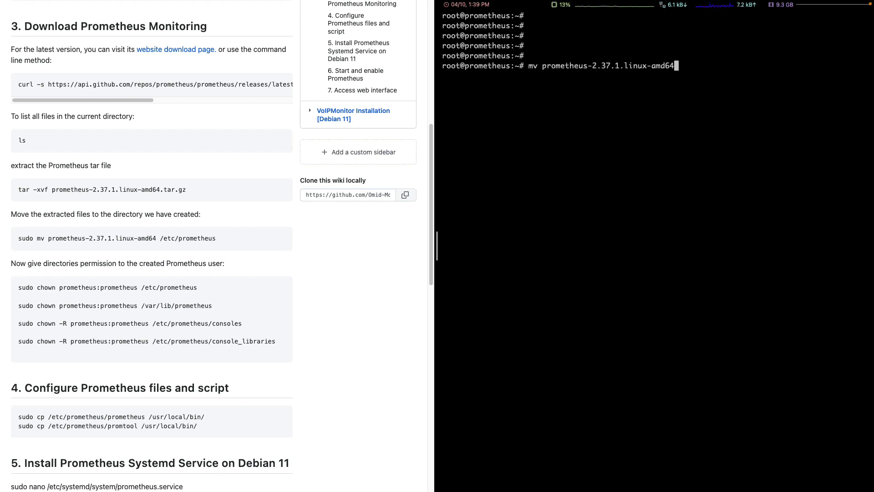
Move prometheus-2.37.1.linux-amd64 to /etc/prometheus and list its LICENSE, consoles, prometheus.yml and promtool.
{"action": "type", "text": "/etc/pro"}
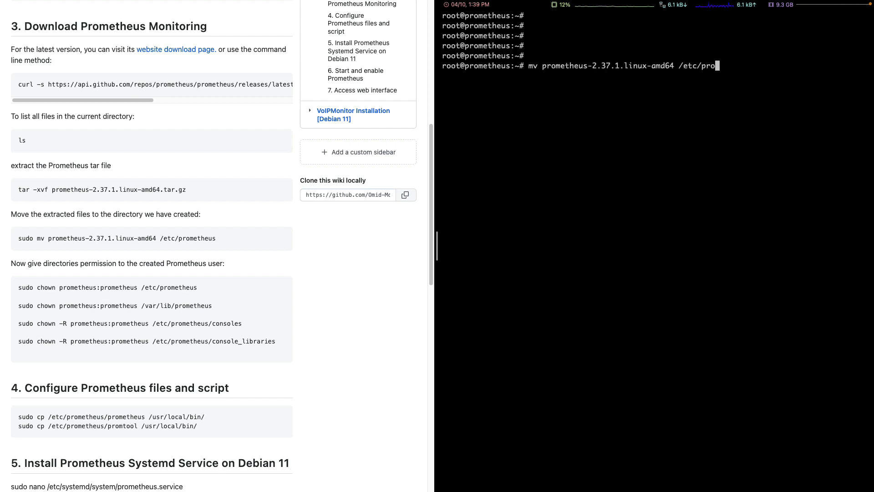
{"action": "type", "text": "metheus"}
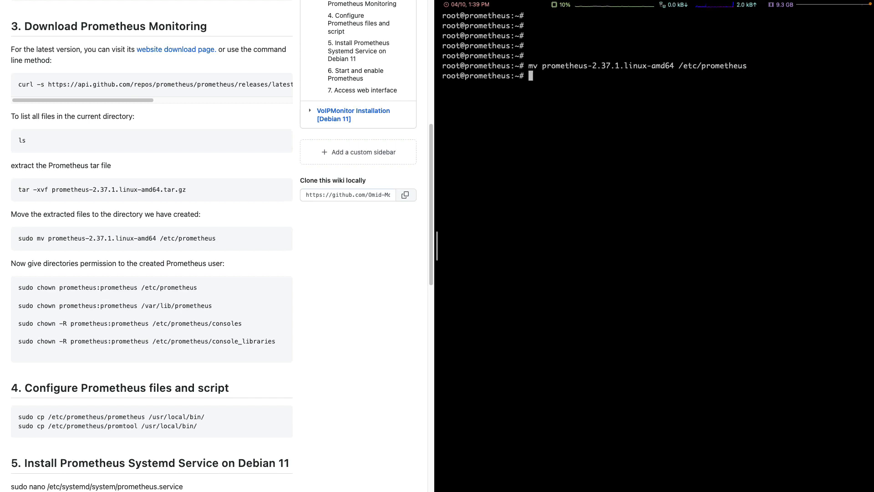
{"action": "type", "text": "ls /etc/prometheus/"}
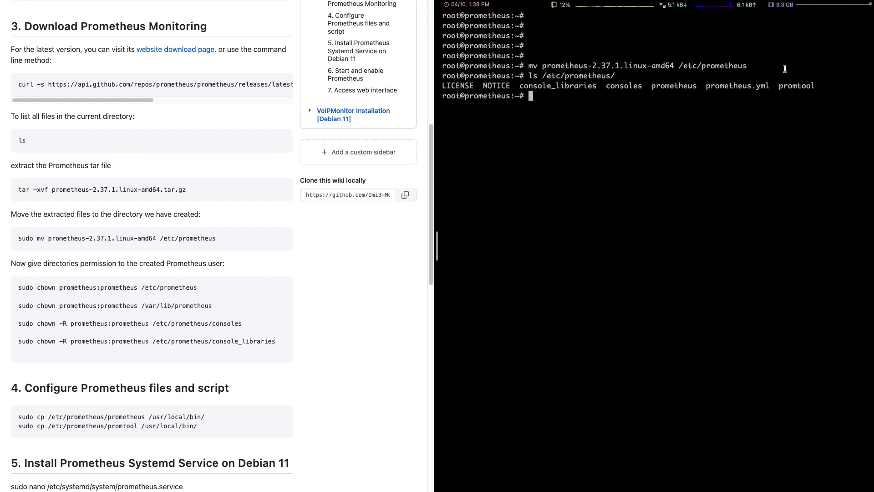
{"action": "left_click_drag", "start_coordinate": [449, 85], "coordinate": [801, 86]}
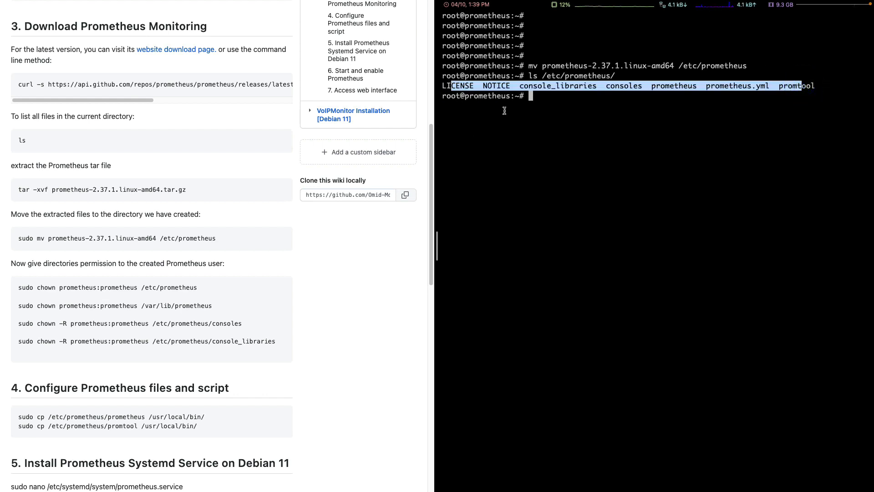
{"action": "mouse_move", "coordinate": [70, 293]}
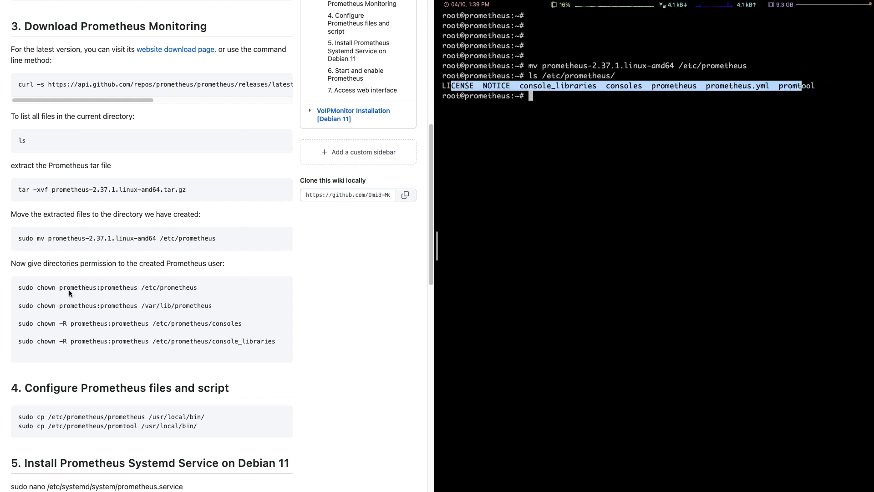
{"action": "scroll", "scroll_direction": "down", "scroll_amount": 3}
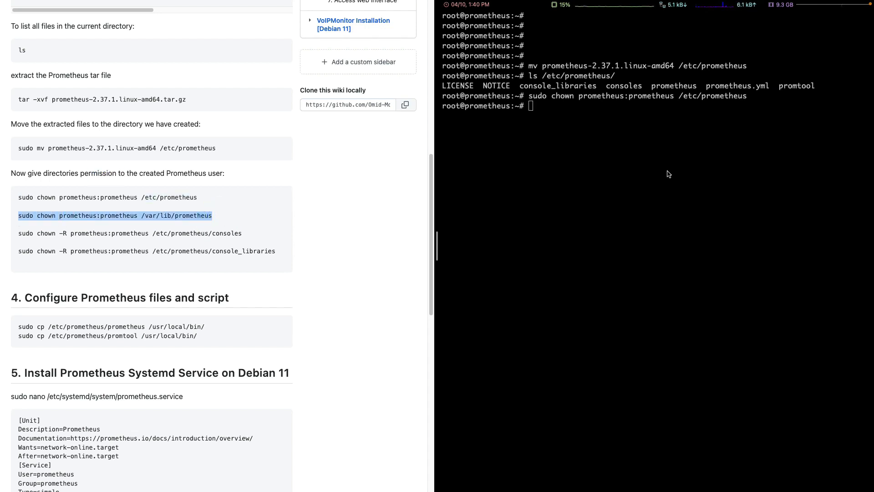
Chown /var/lib/prometheus, consoles and console_libraries to prometheus; copy prometheus and promtool to /usr/local/bin.
{"action": "right_click", "coordinate": [115, 215]}
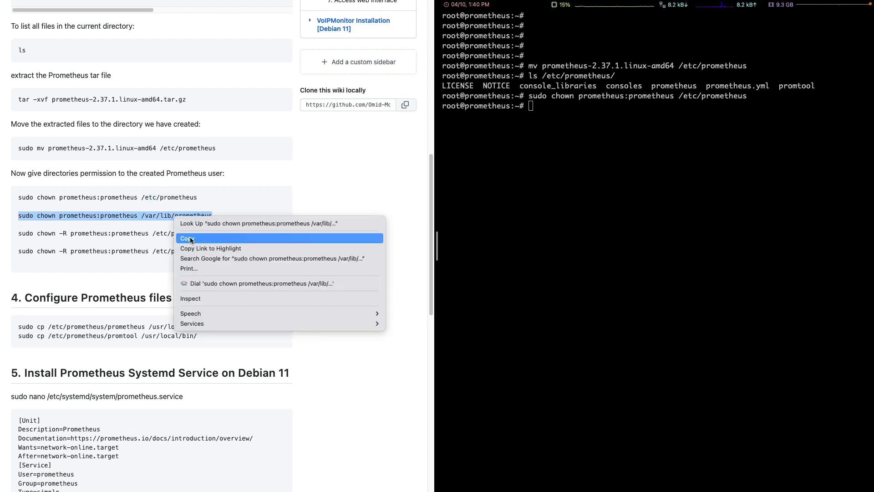
{"action": "left_click", "coordinate": [187, 238]}
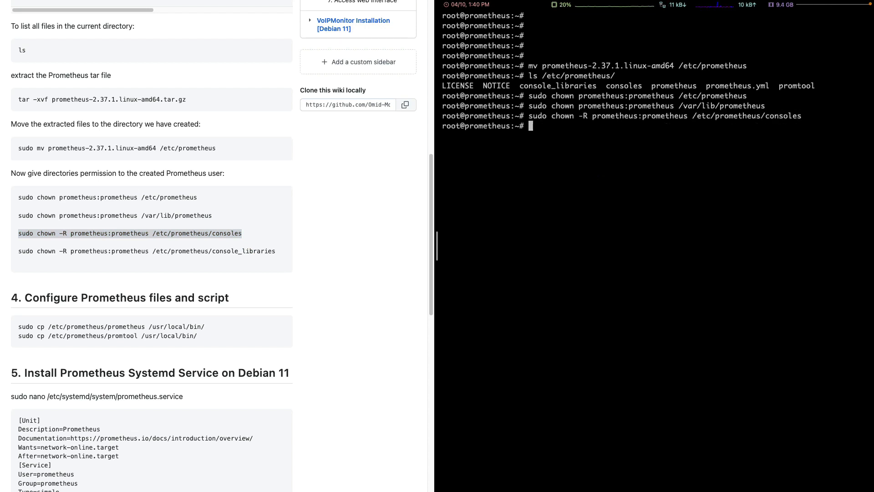
{"action": "double_click", "coordinate": [146, 251]}
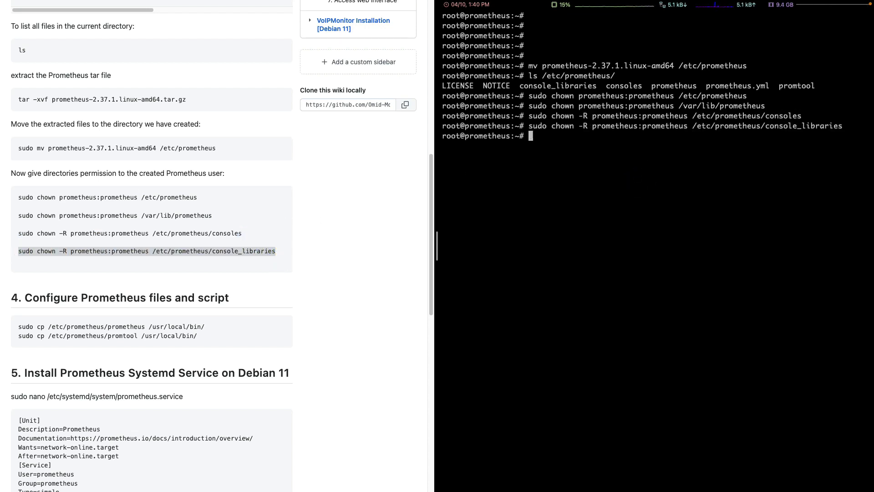
{"action": "scroll", "scroll_direction": "down", "scroll_amount": 3}
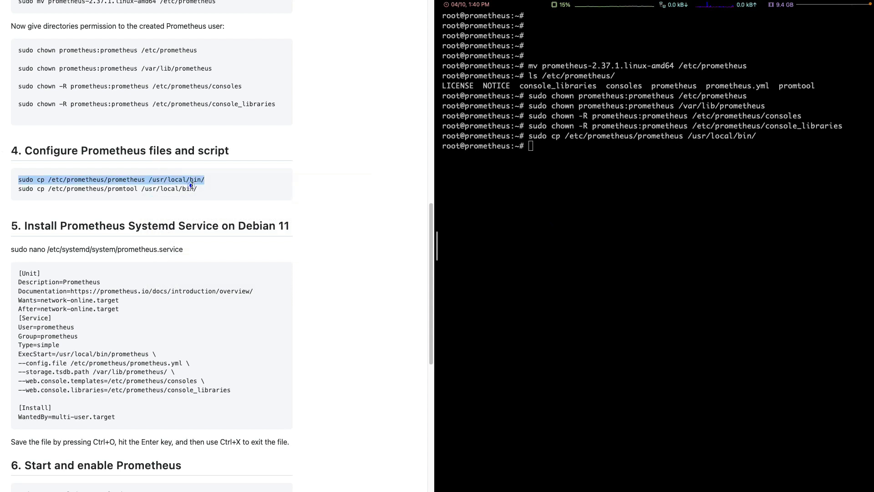
{"action": "left_click", "coordinate": [28, 191]}
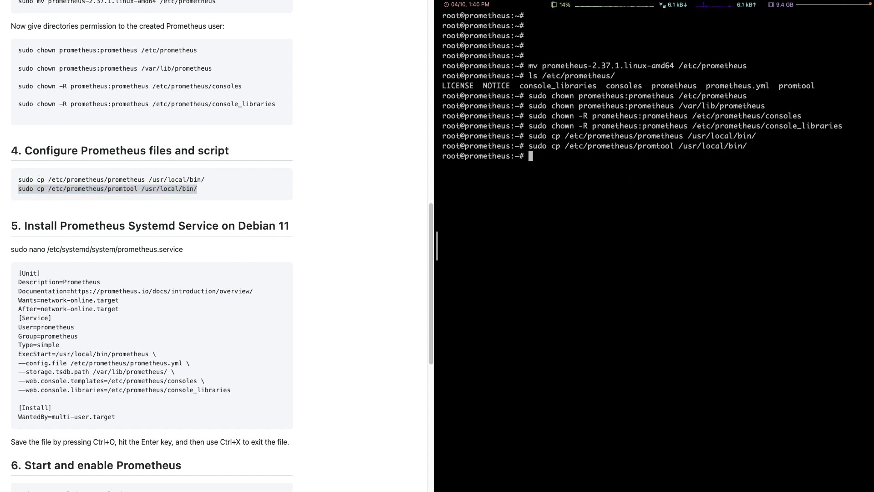
{"action": "scroll", "scroll_direction": "down", "scroll_amount": 3}
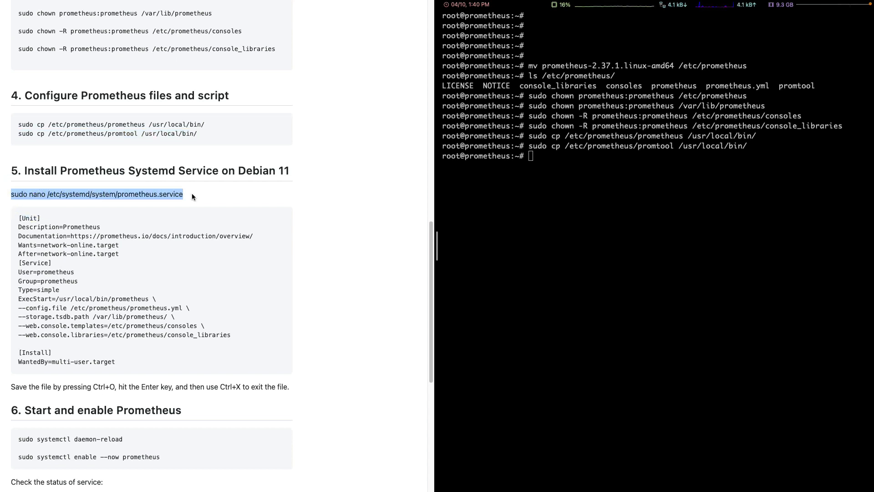
Write /etc/systemd/system/prometheus.service, run daemon-reload, and enable --now the prometheus service.
{"action": "left_click", "coordinate": [533, 202]}
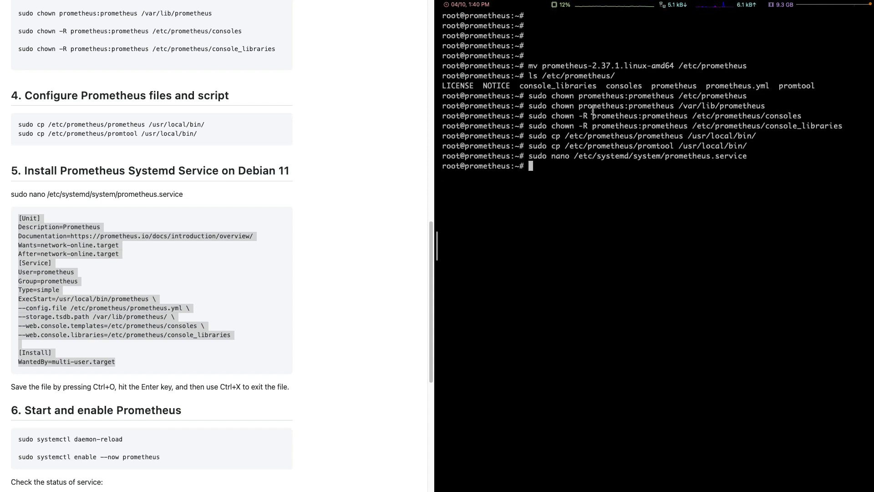
{"action": "scroll", "scroll_direction": "down", "scroll_amount": 3}
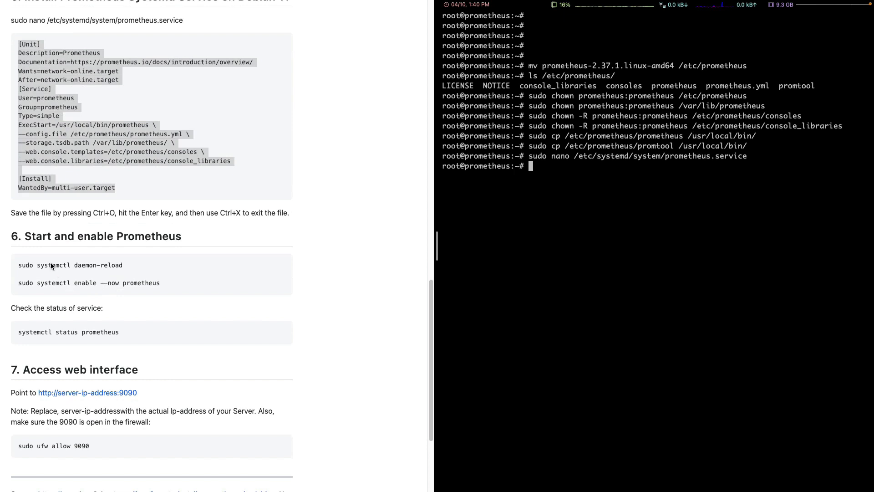
{"action": "double_click", "coordinate": [70, 265]}
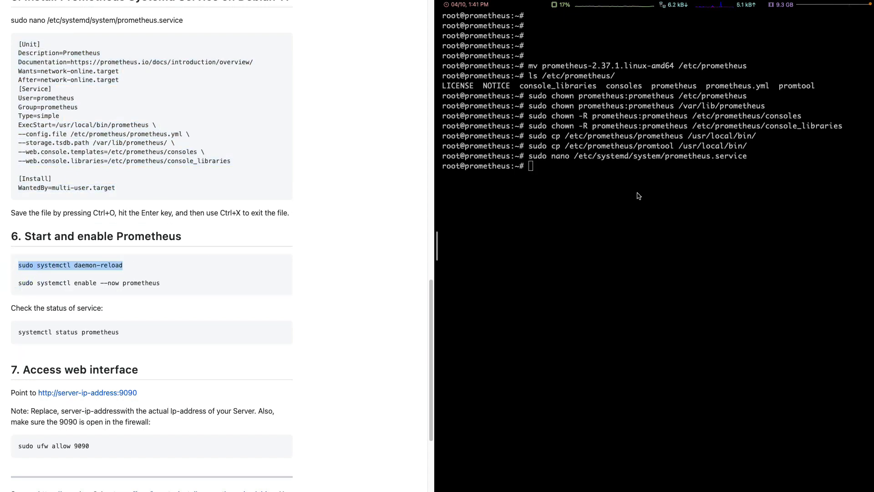
{"action": "type", "text": "sudo systemctl daemon-reload"}
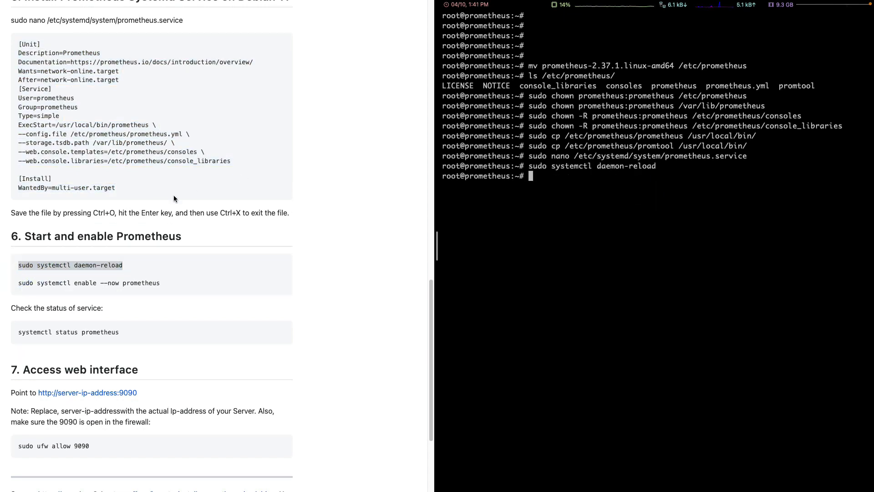
{"action": "left_click", "coordinate": [20, 282]}
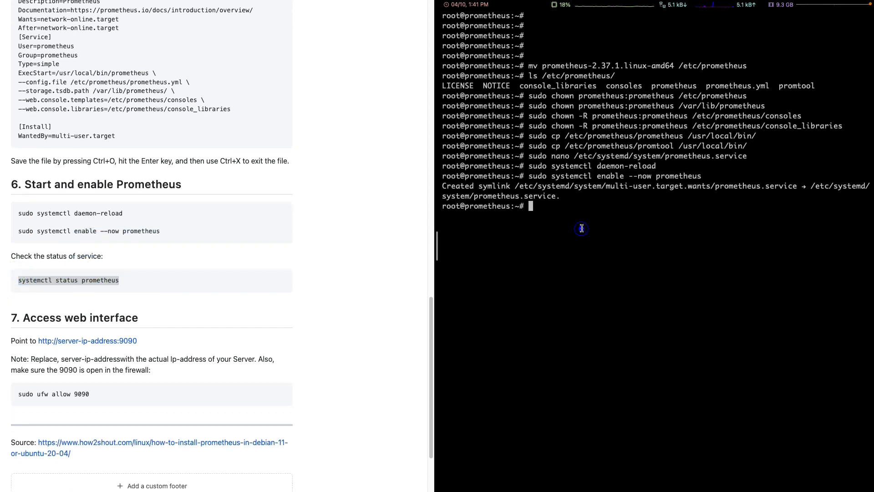
Check systemctl status prometheus shows active (running), then confirm port 9090 with netstat -na | grep 9090.
{"action": "type", "text": "systemctl status prometheus"}
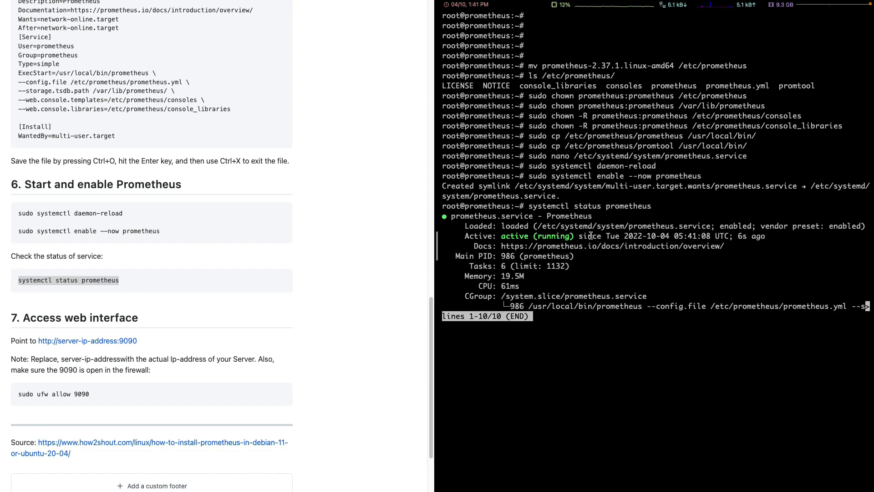
{"action": "key", "text": "q"}
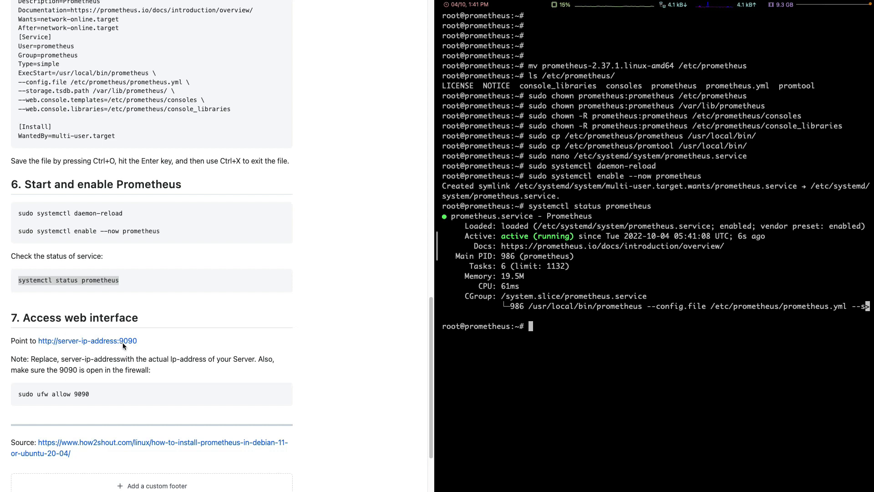
{"action": "type", "text": "netstat ="}
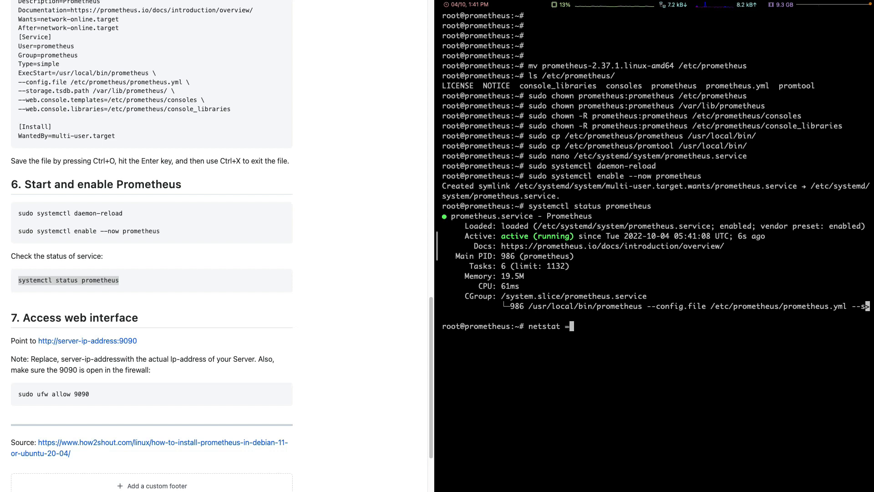
{"action": "type", "text": "-na"}
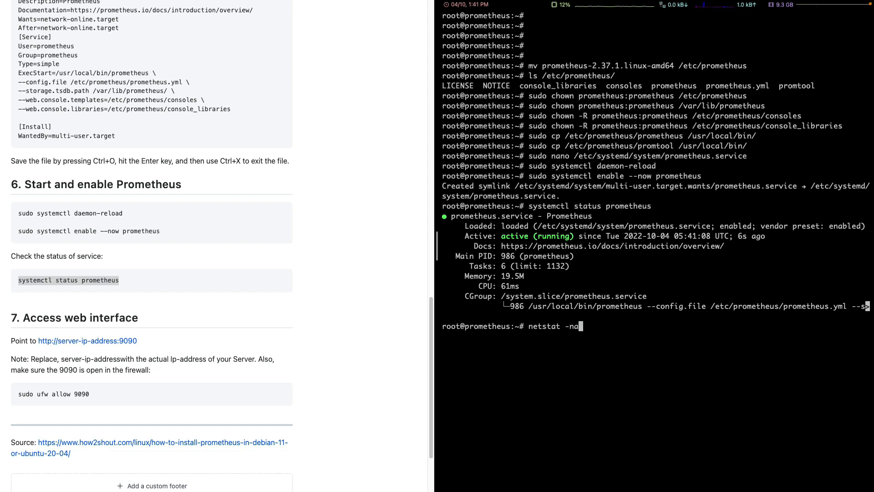
{"action": "type", "text": "| grep 9090"}
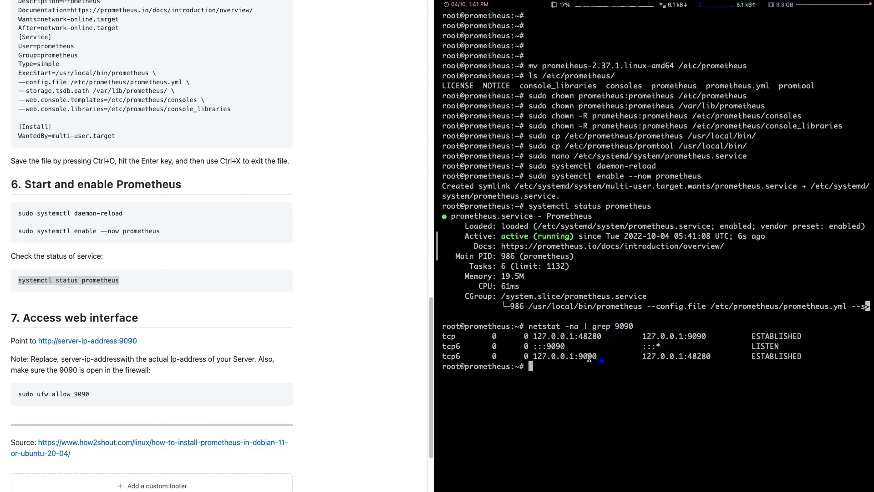
{"action": "double_click", "coordinate": [549, 346]}
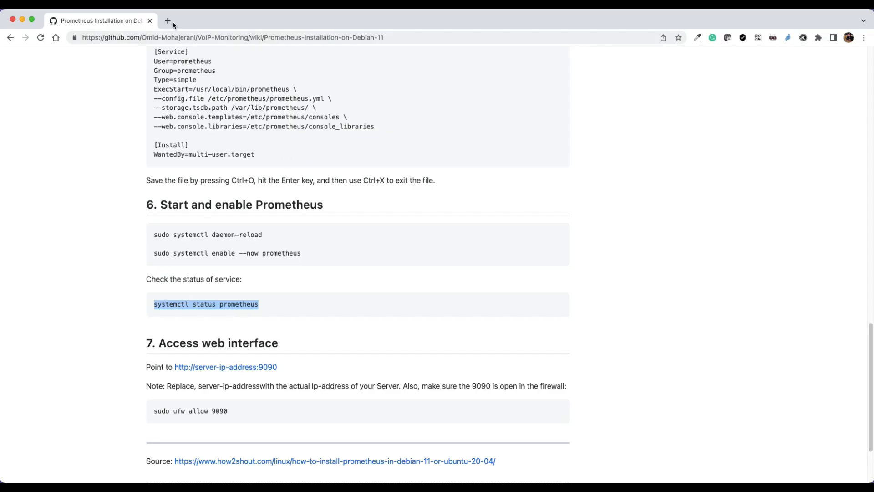
{"action": "left_click", "coordinate": [168, 21]}
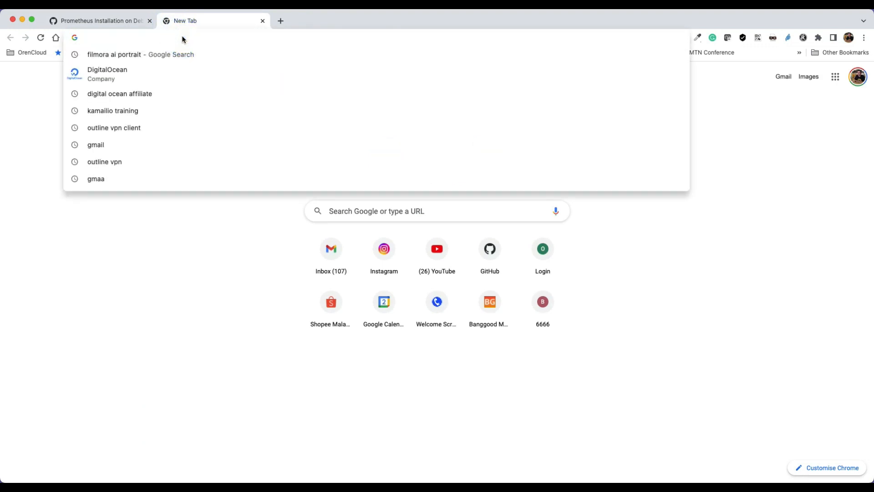
{"action": "type", "text": "http://167.99.138.98:9090/graph?g0.expr=&g0.tab=1&g0.stacked=0&g0.show_exemplars=0&g0.range_input=1h"}
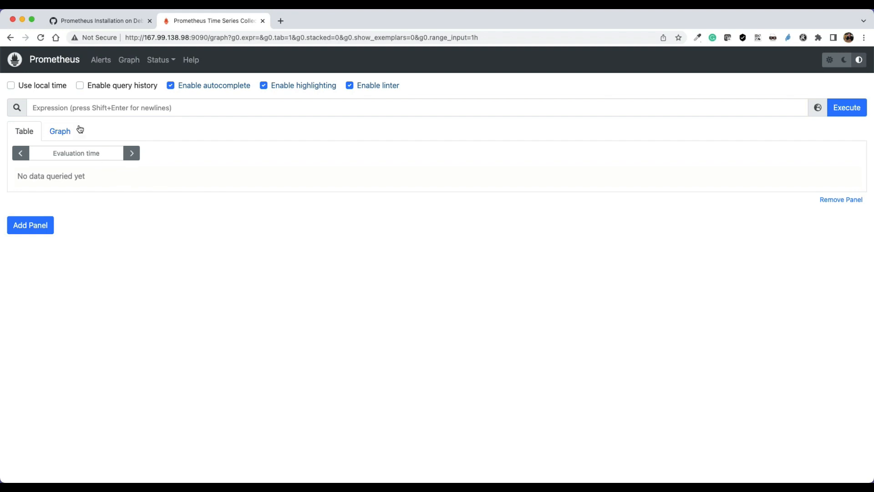
{"action": "mouse_move", "coordinate": [161, 60]}
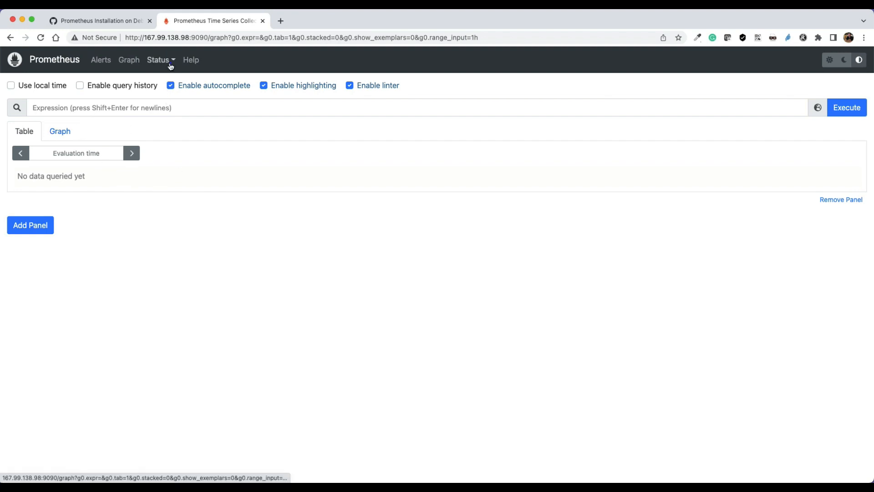
{"action": "left_click", "coordinate": [159, 60]}
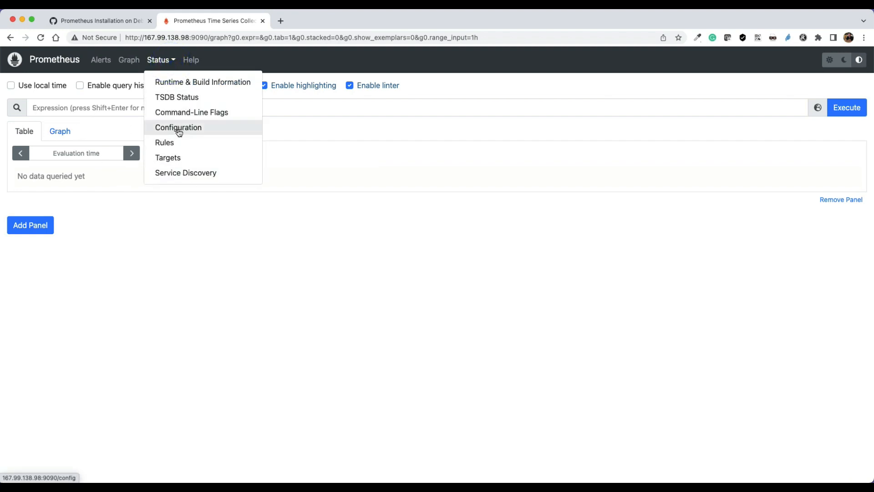